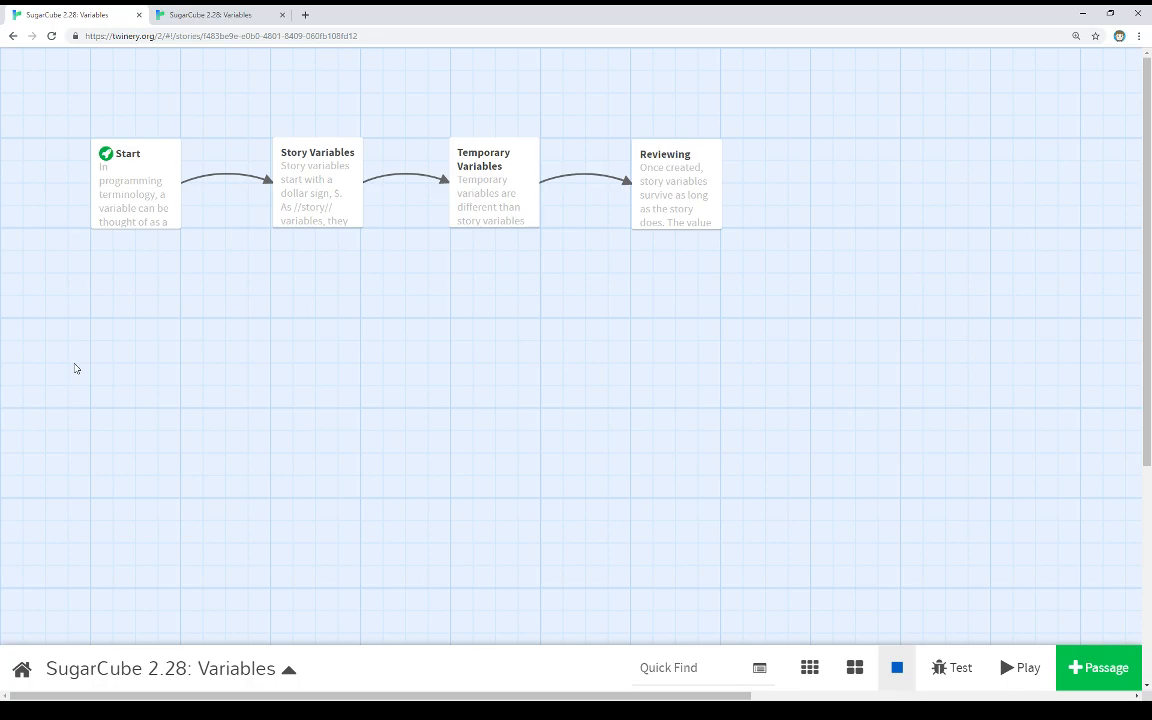
Launch the 'SugarCube 2.28: Variables' story in play mode to show its opening passage
click(1019, 667)
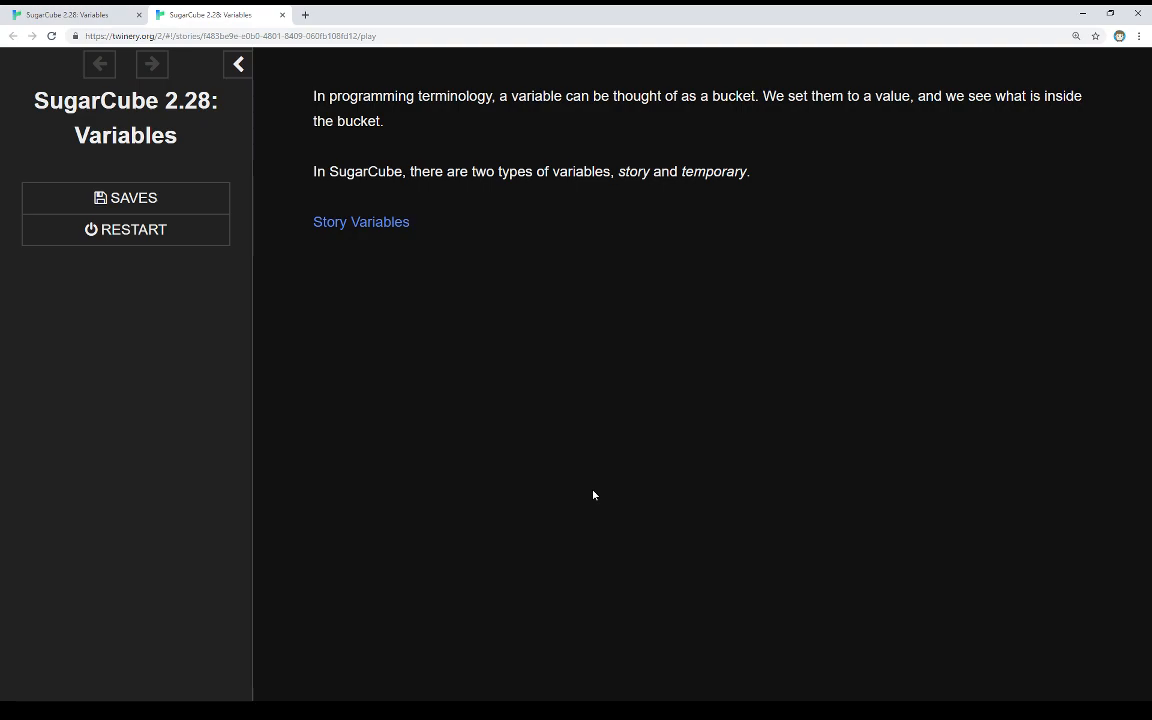
mouse_move(345, 224)
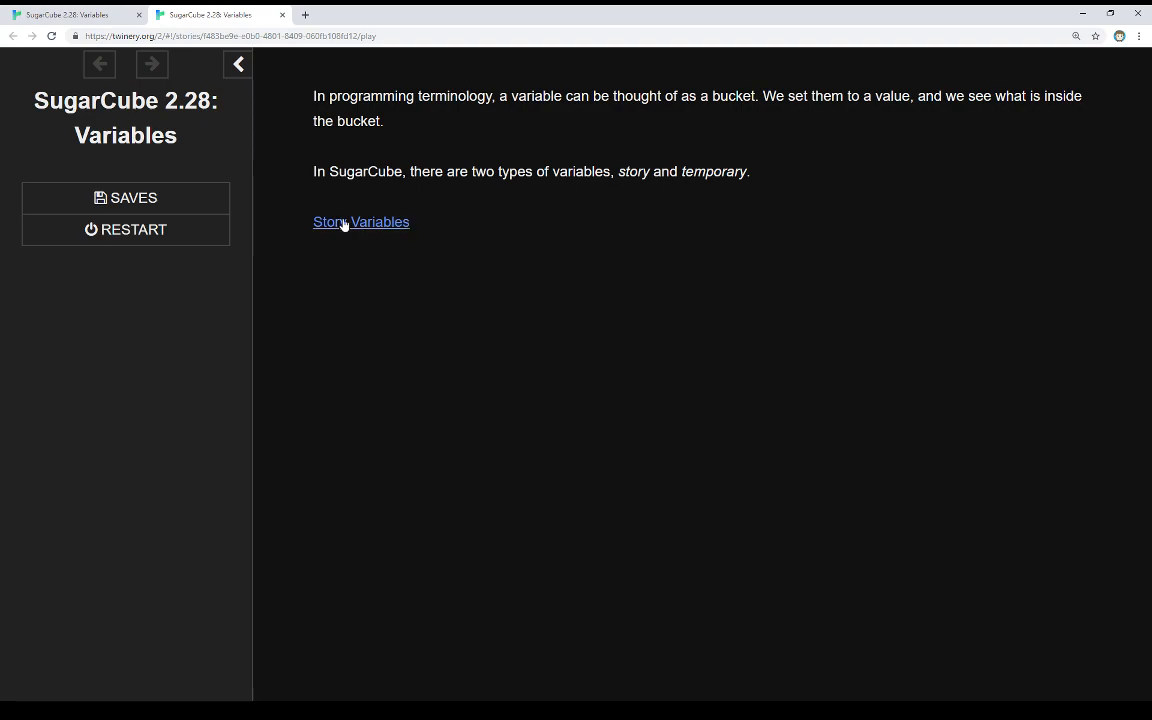
Advance through Story Variables to Temporary Variables and highlight its line reporting value 10
click(361, 221)
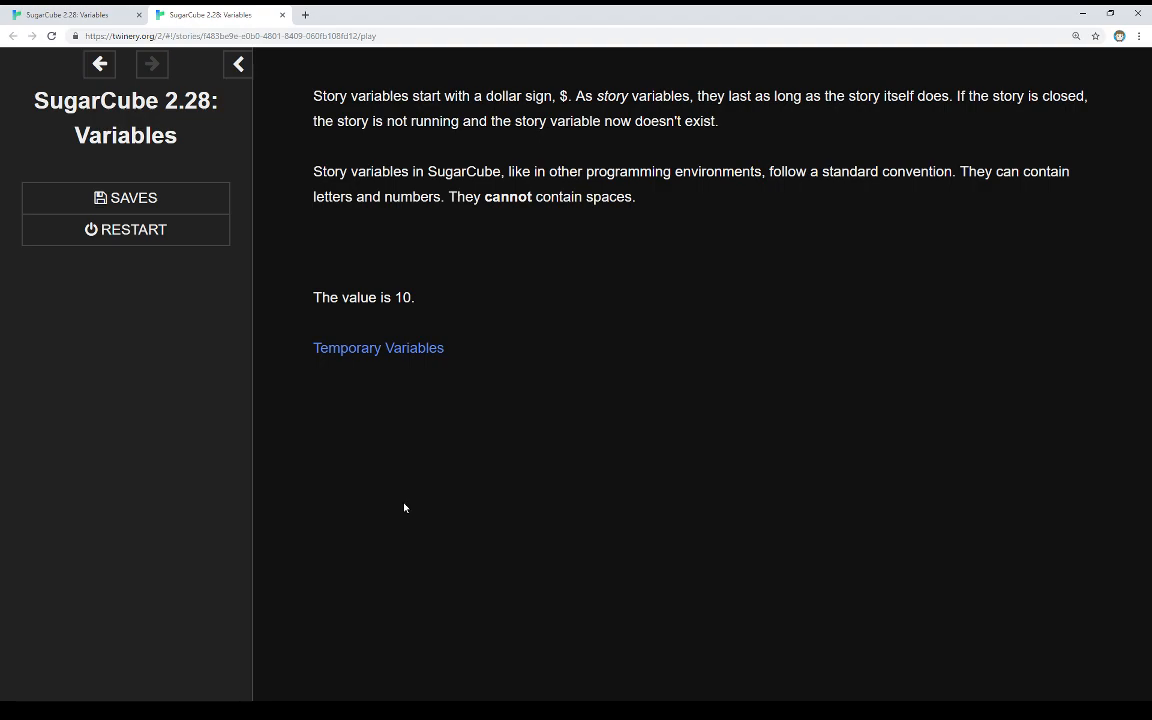
mouse_move(298, 285)
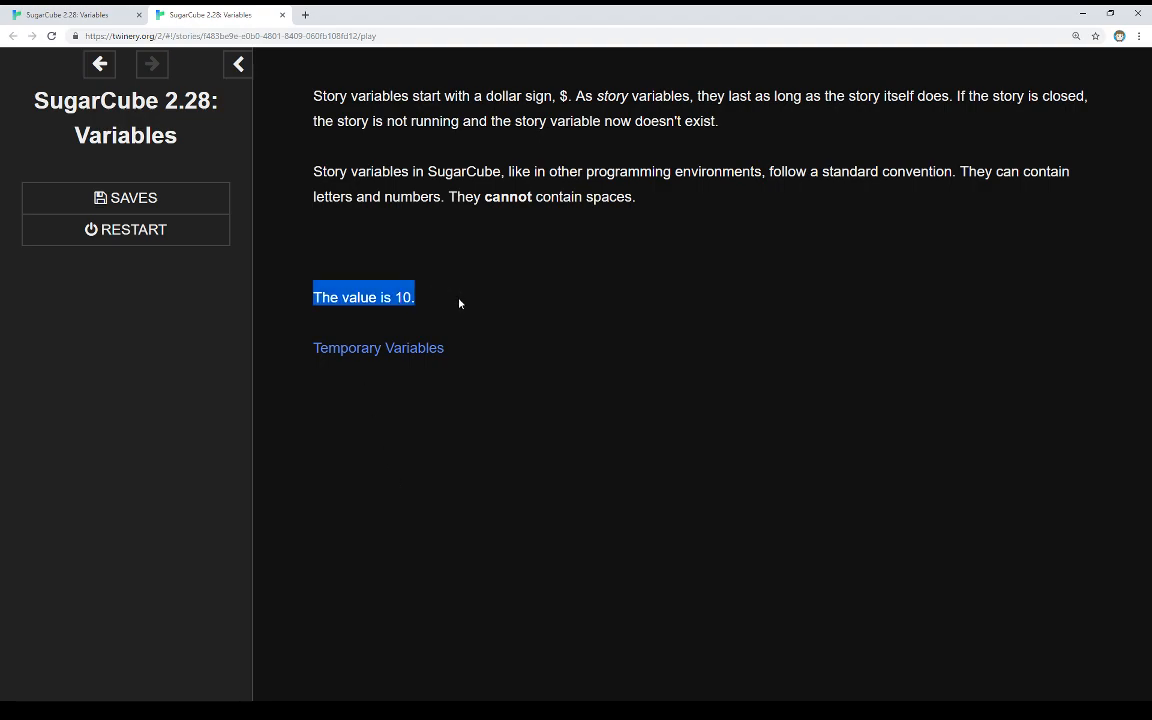
click(460, 302)
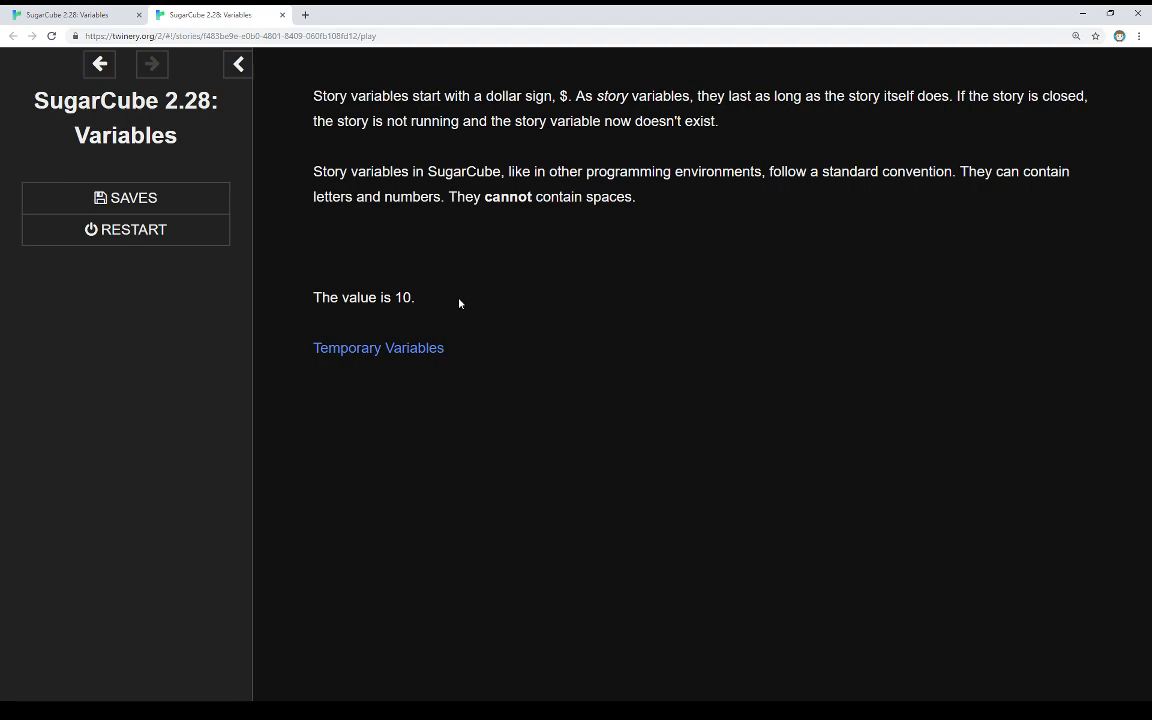
click(378, 347)
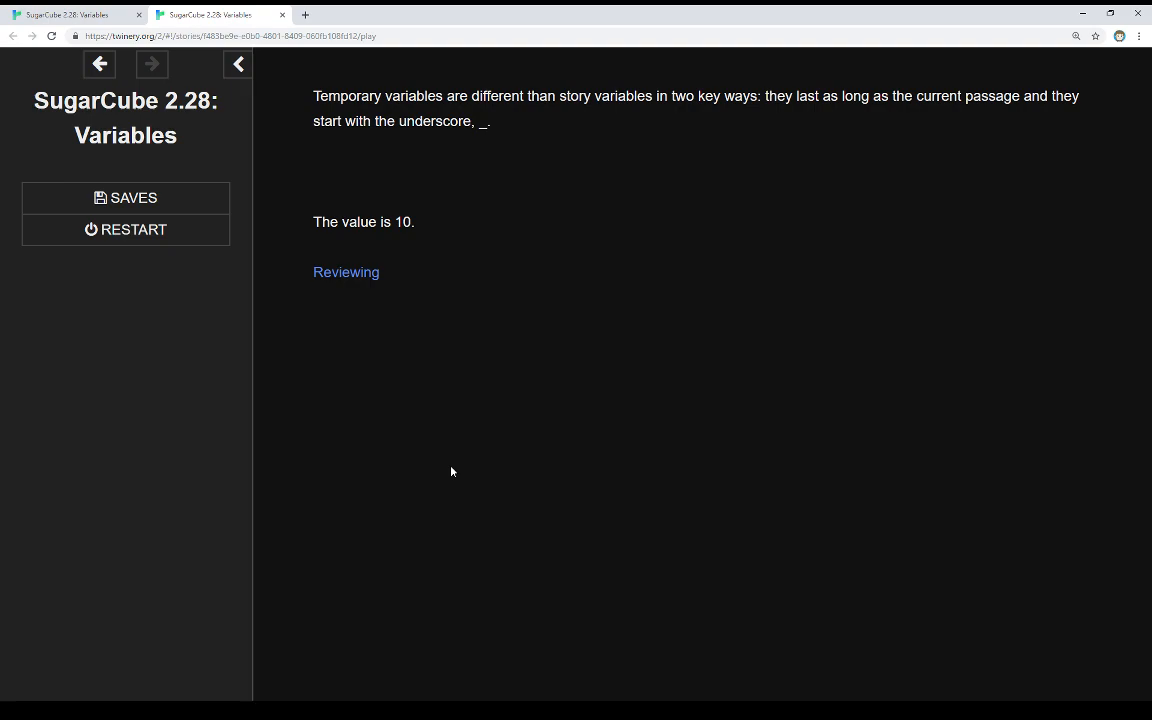
mouse_move(313, 222)
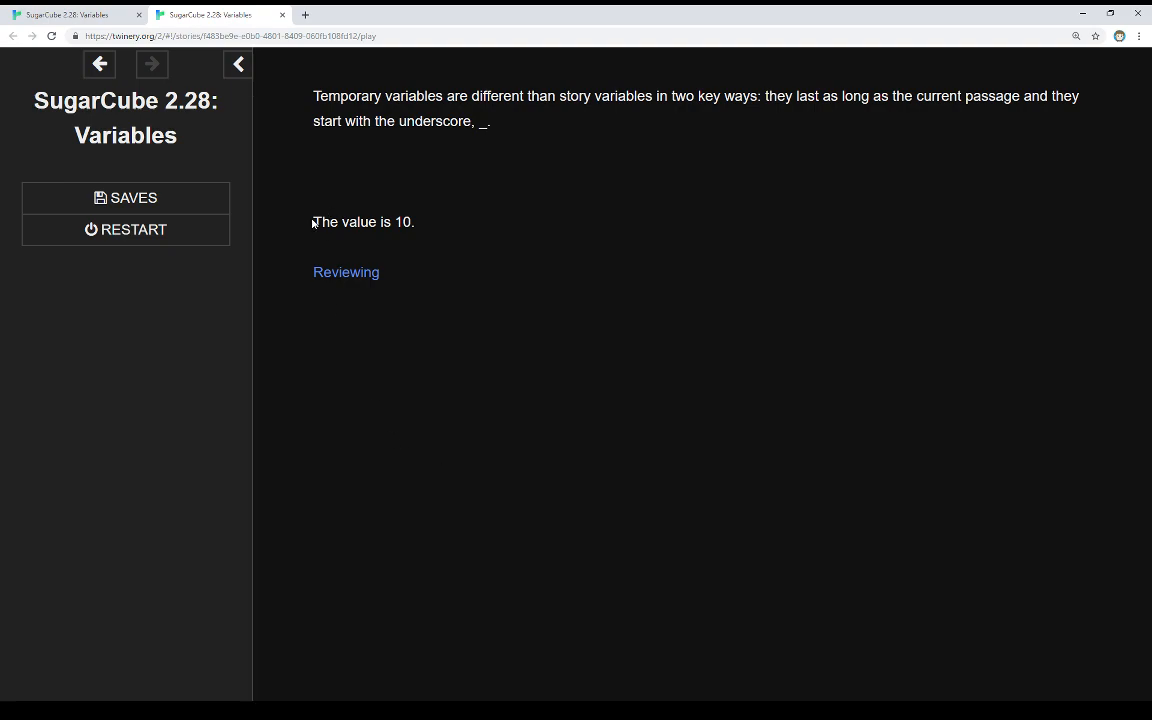
triple_click(363, 221)
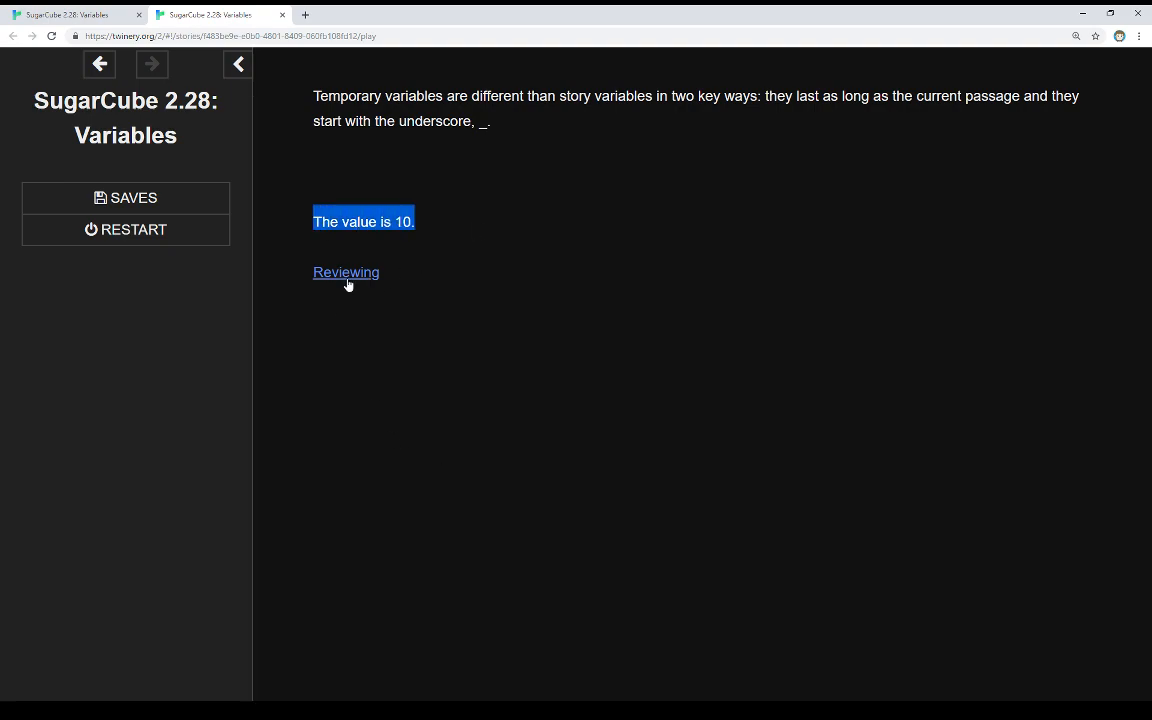
Play the Reviewing passage, showing 10 and the unresolved temporary name, then return to the map
click(346, 272)
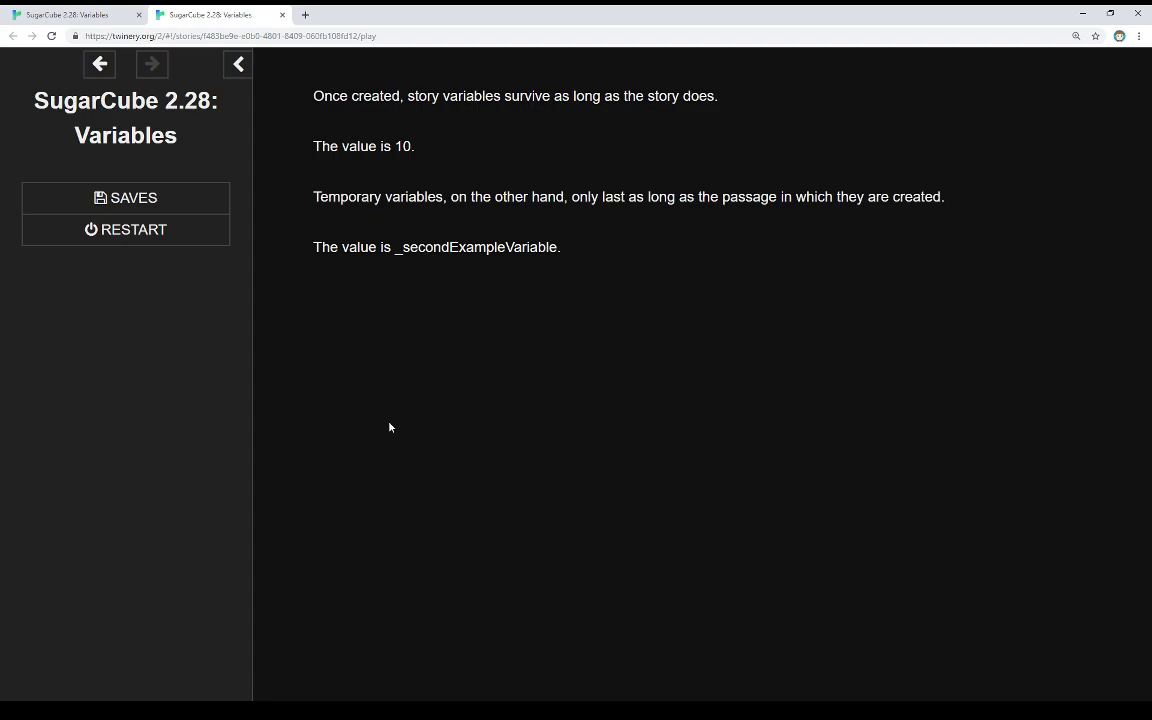
double_click(477, 247)
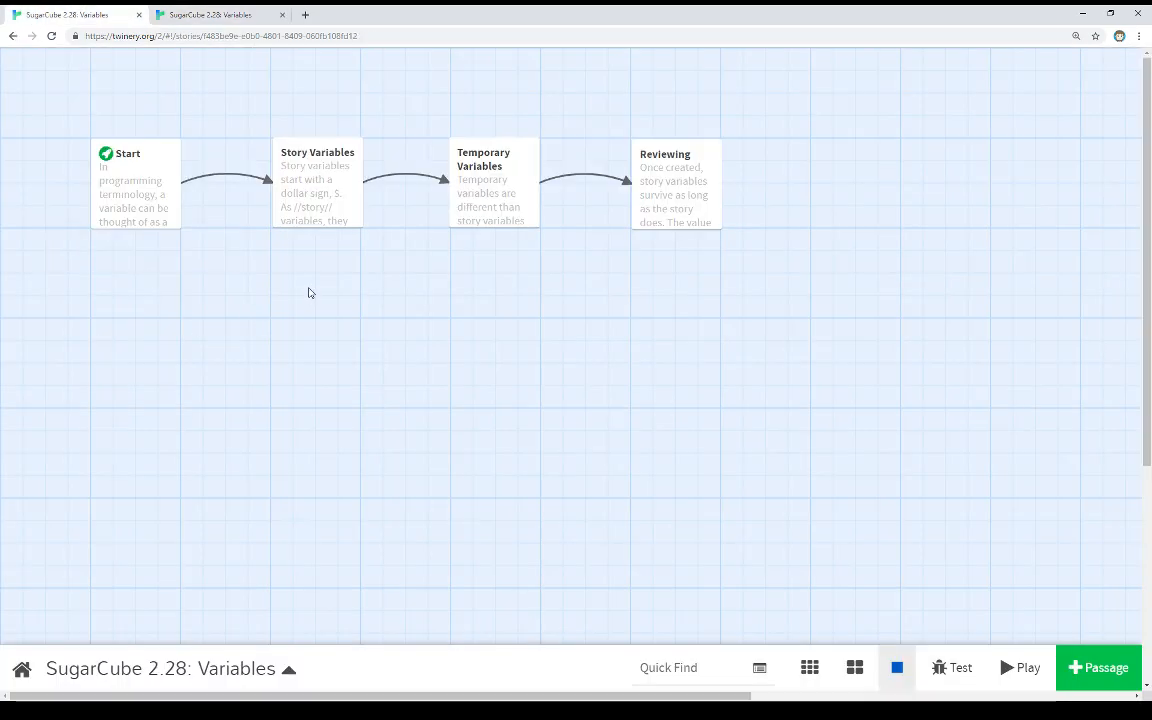
Open the Story Variables source and highlight its $exampleVariable set and value lines
click(317, 185)
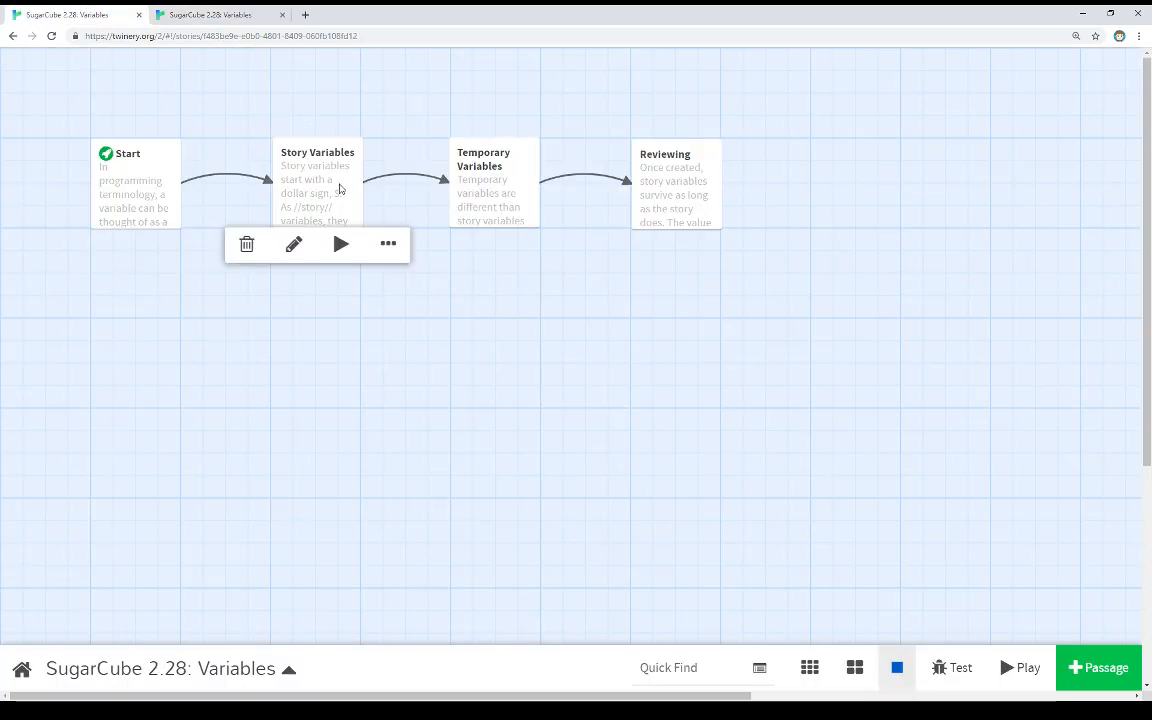
click(675, 185)
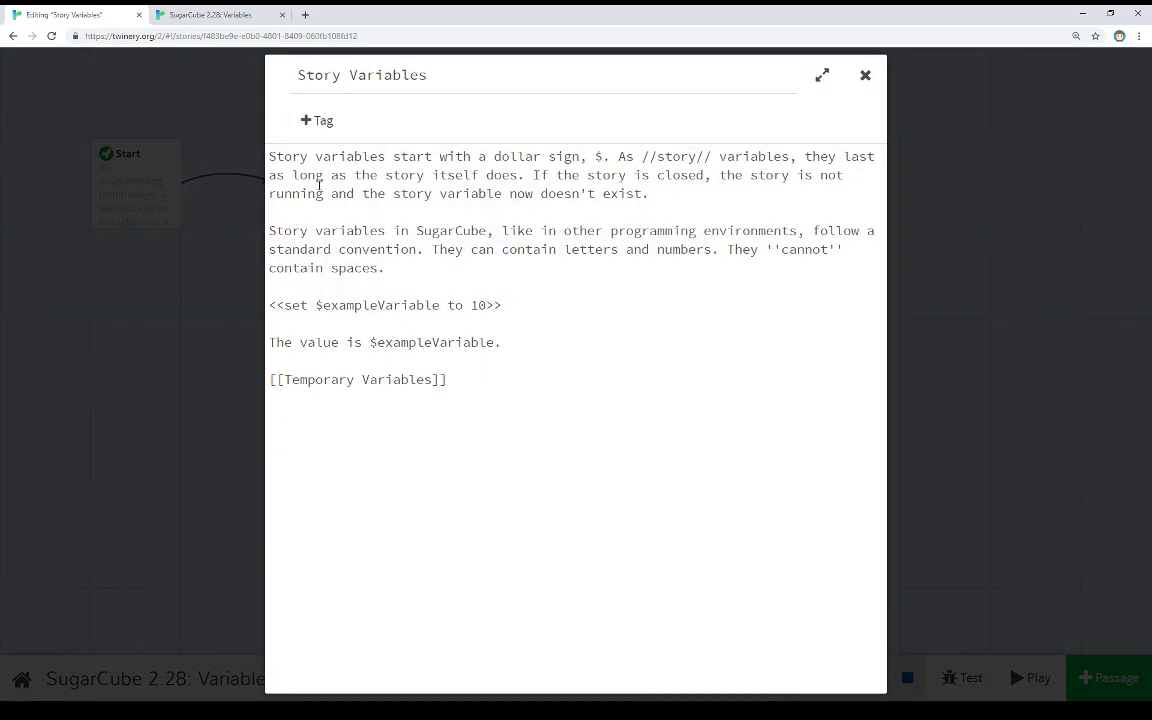
triple_click(385, 305)
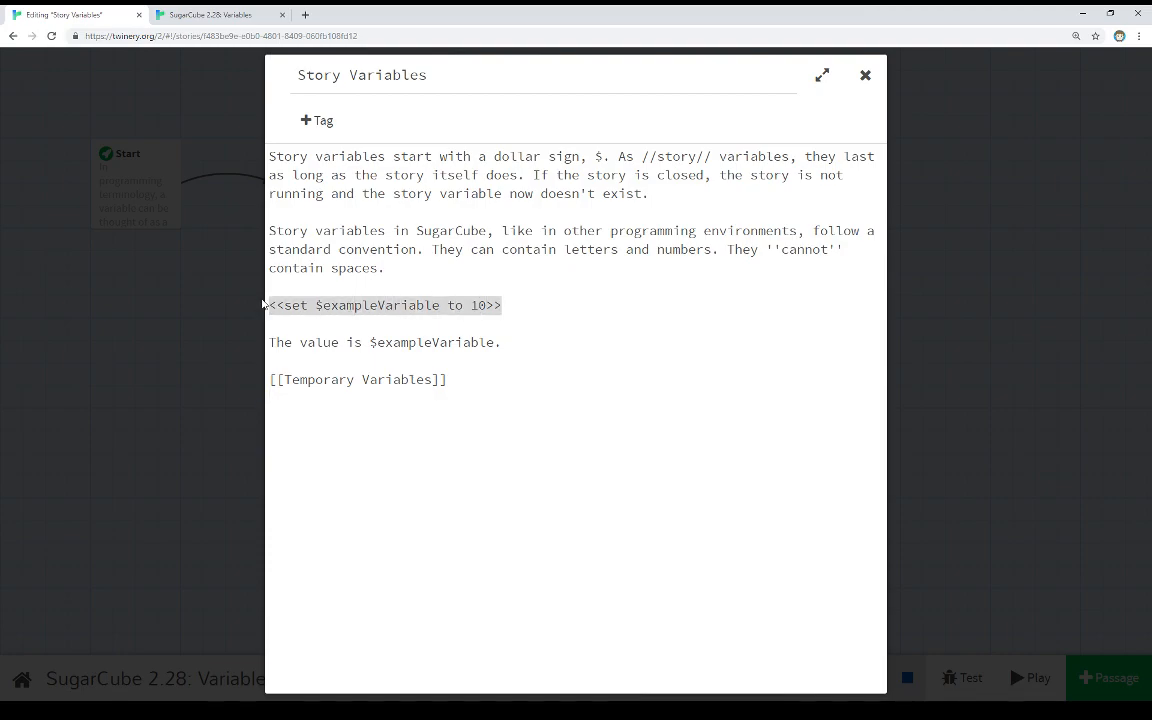
click(316, 305)
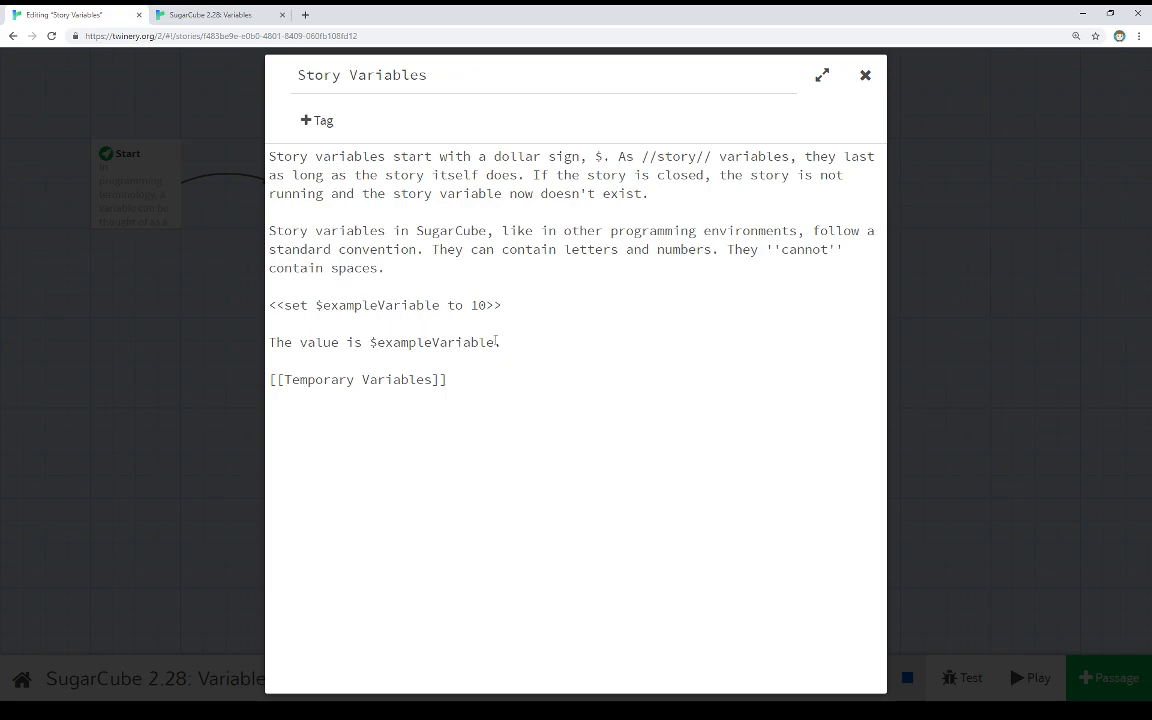
double_click(433, 342)
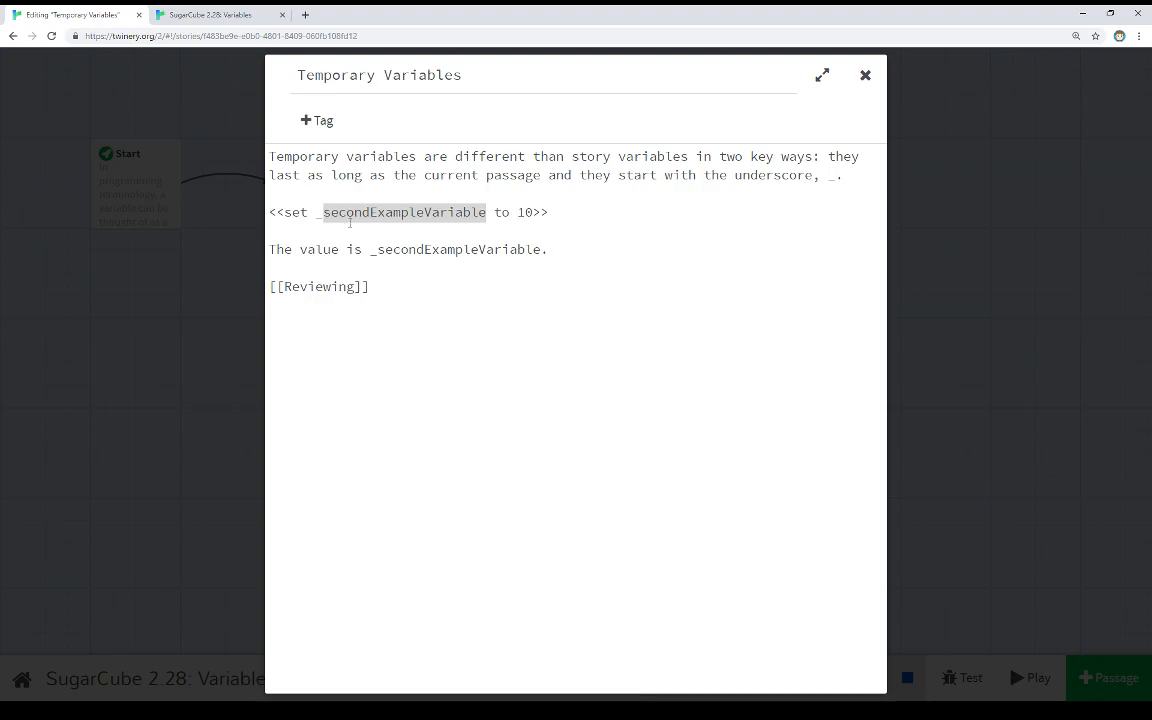
triple_click(405, 212)
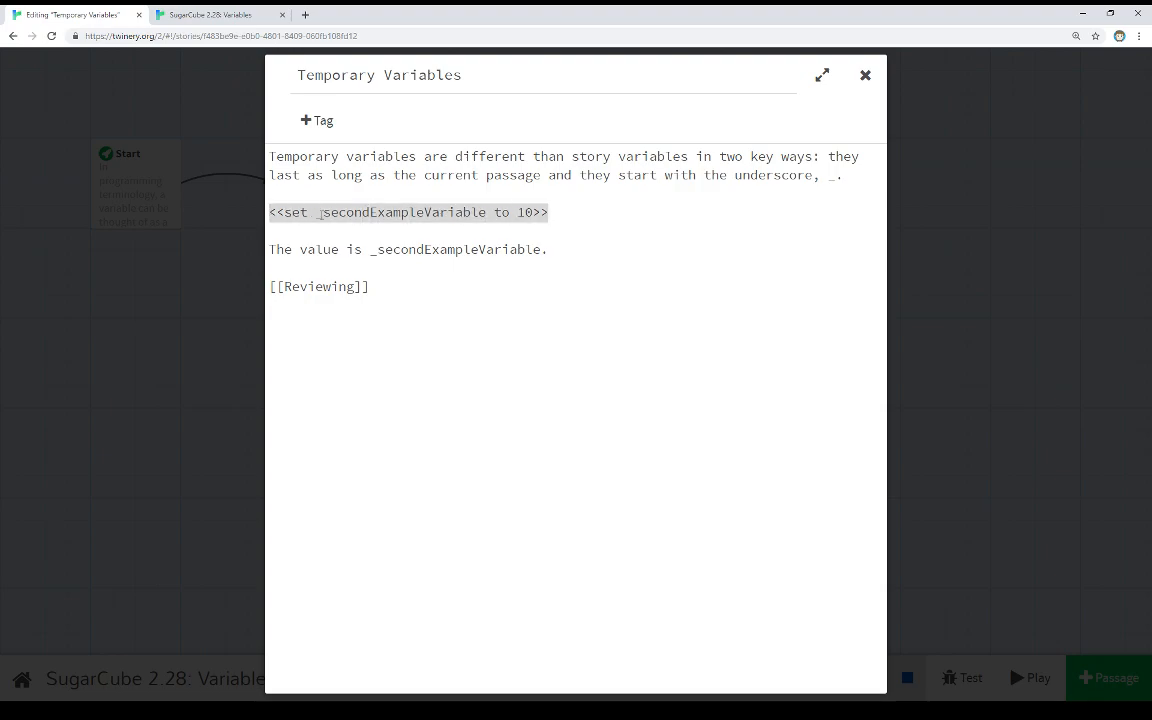
click(318, 212)
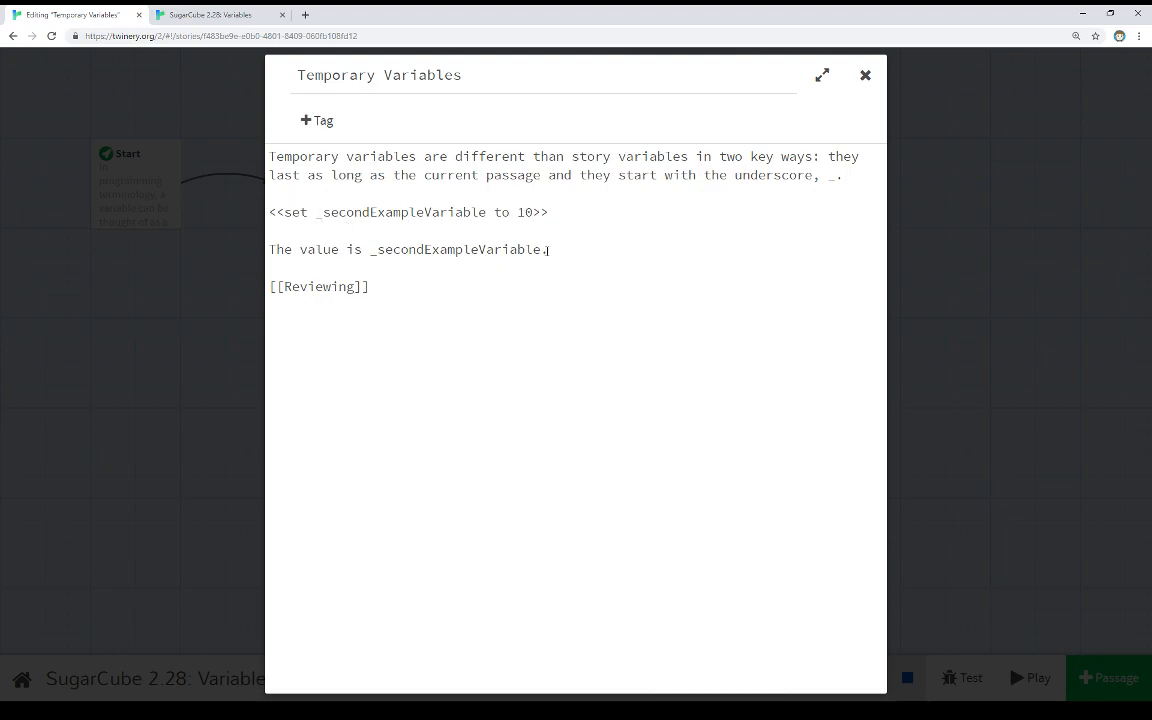
double_click(455, 249)
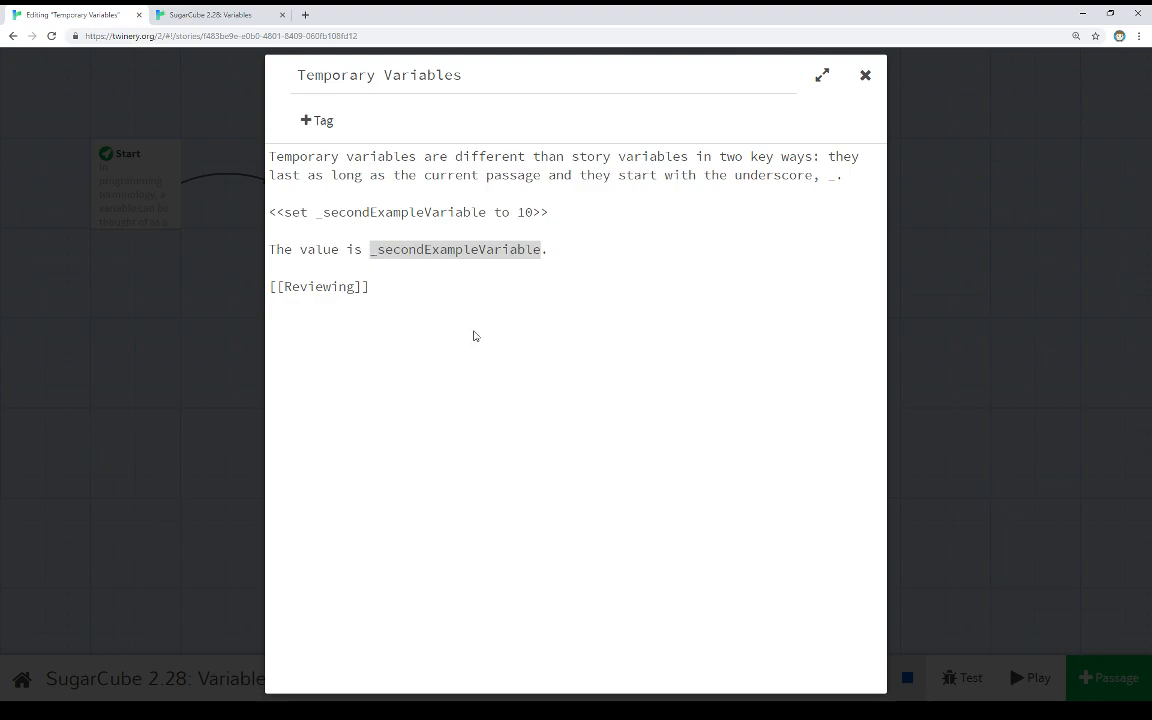
mouse_move(892, 79)
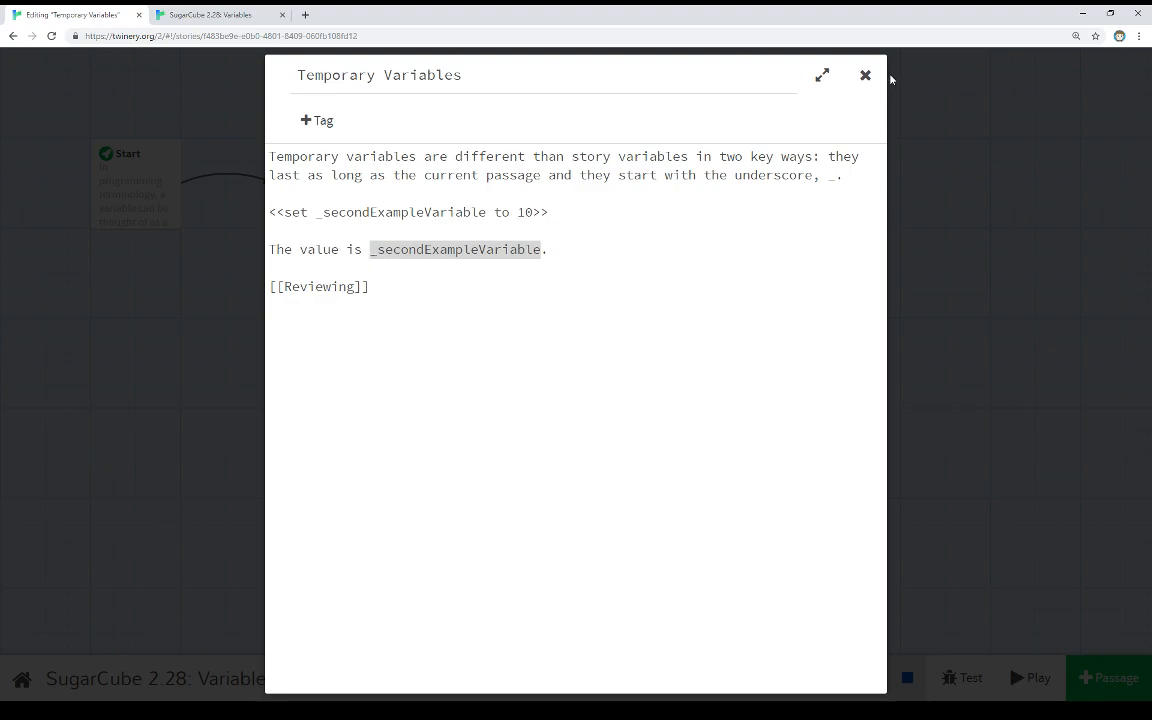
Close Temporary Variables and highlight $exampleVariable and _secondExampleVariable in the Reviewing source
click(319, 286)
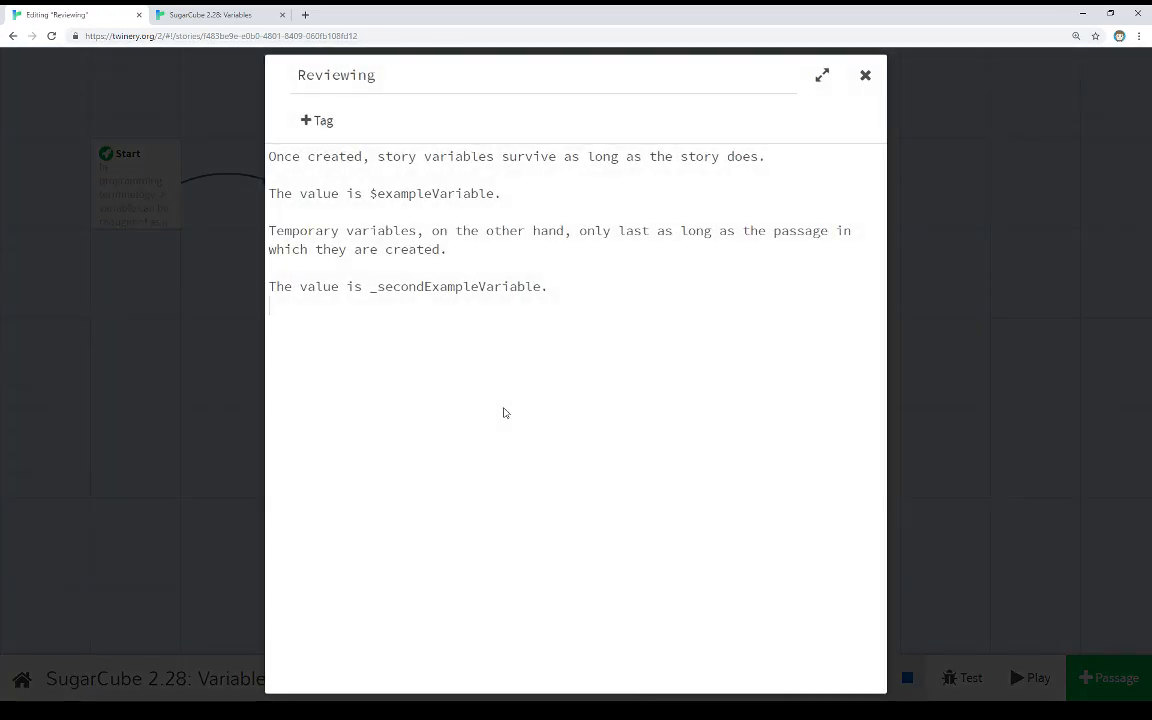
mouse_move(518, 410)
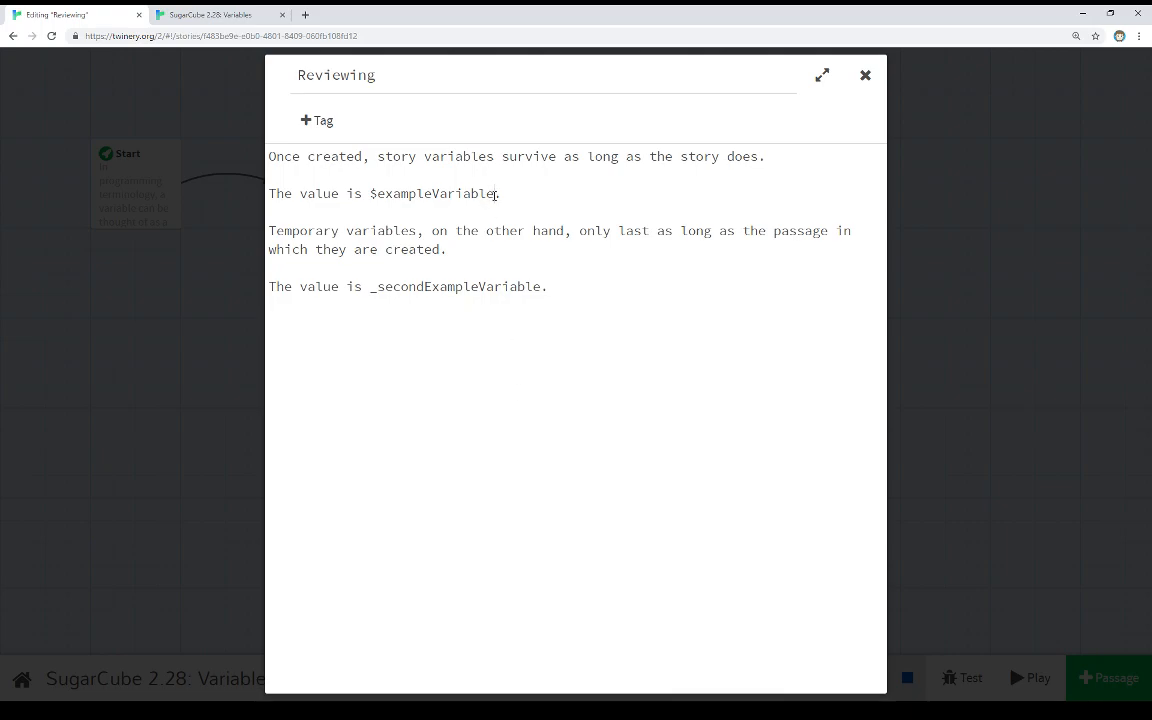
double_click(431, 193)
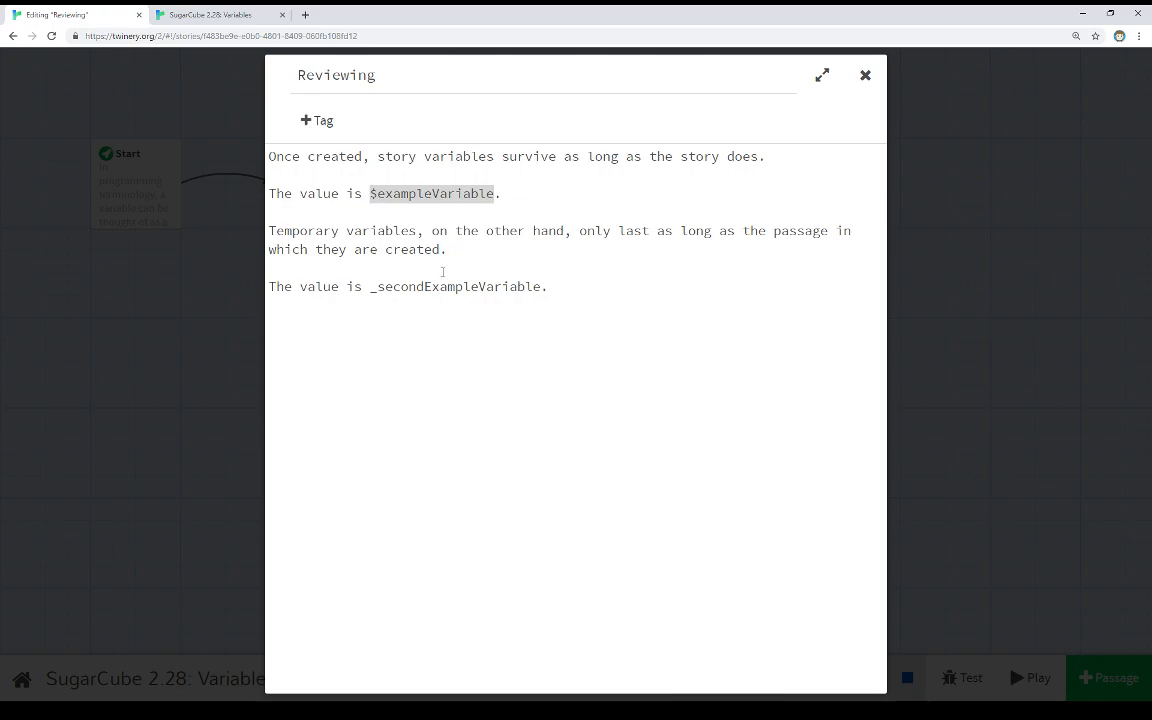
double_click(442, 286)
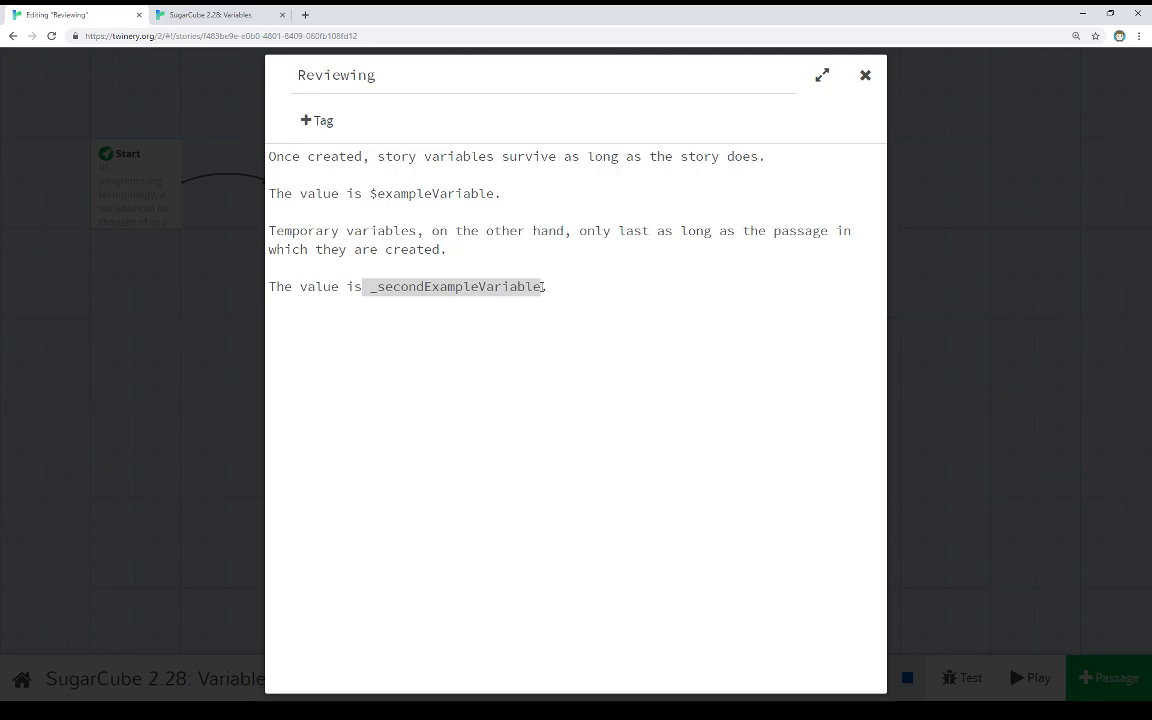
click(520, 286)
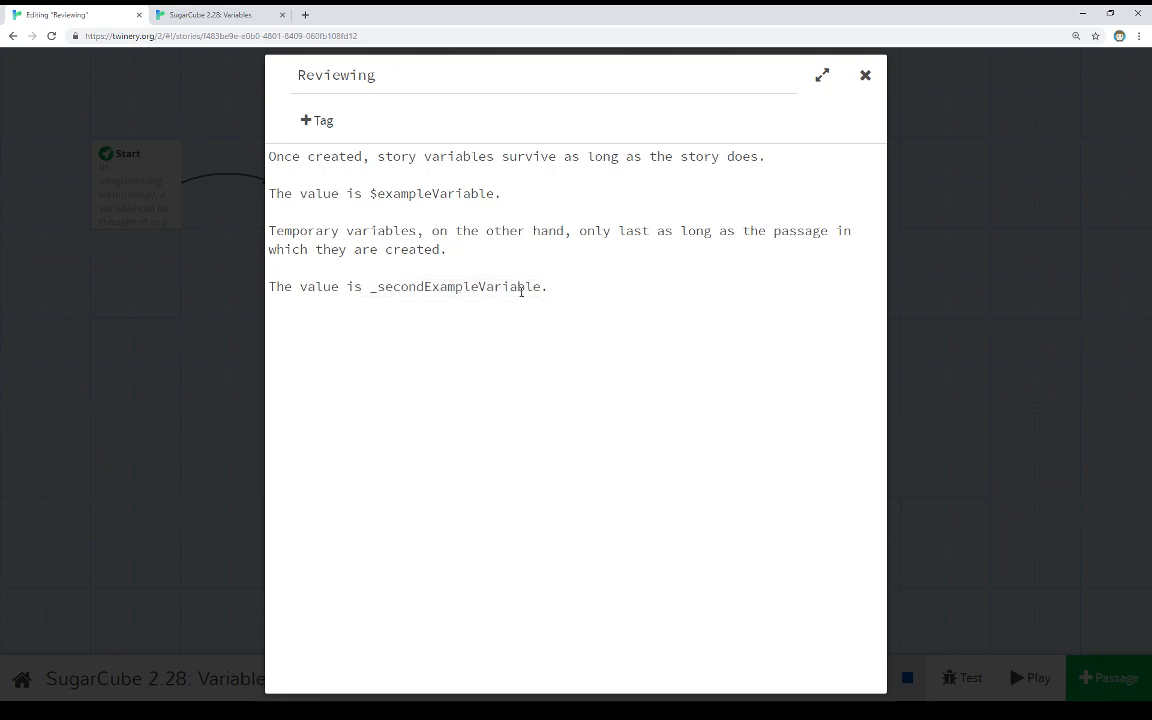